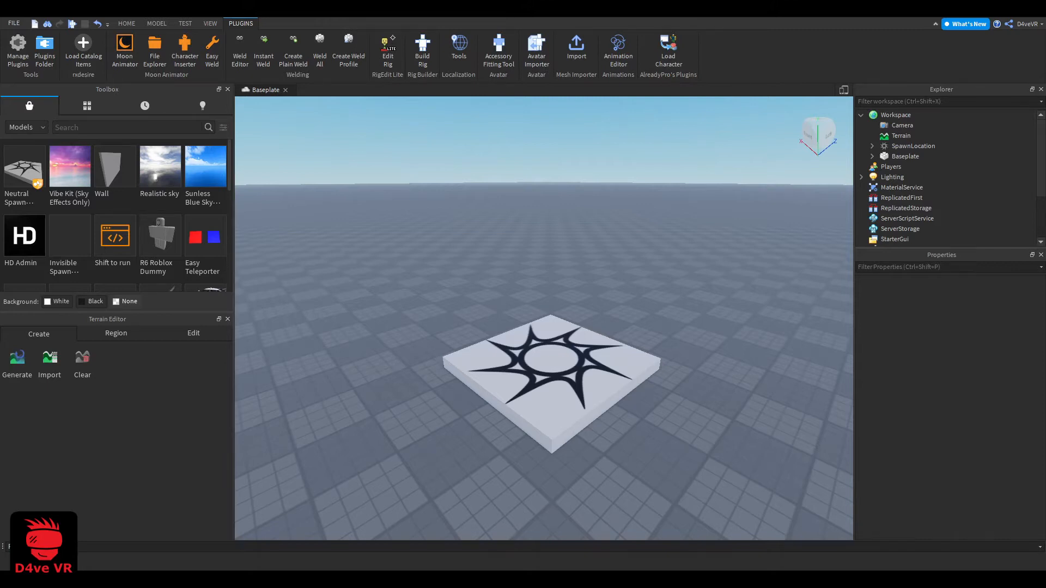
mouse_move(393, 362)
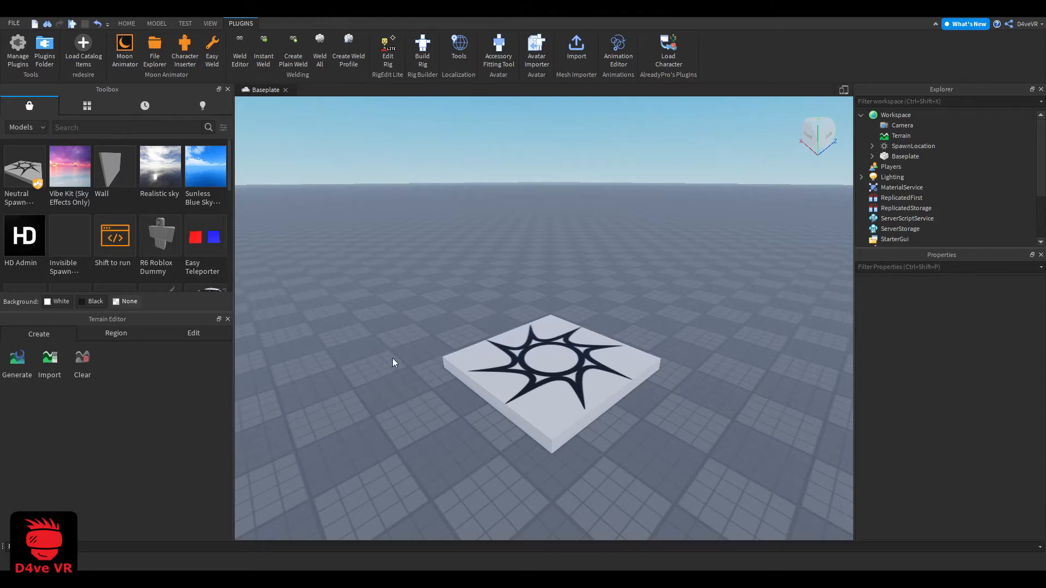
mouse_move(336, 191)
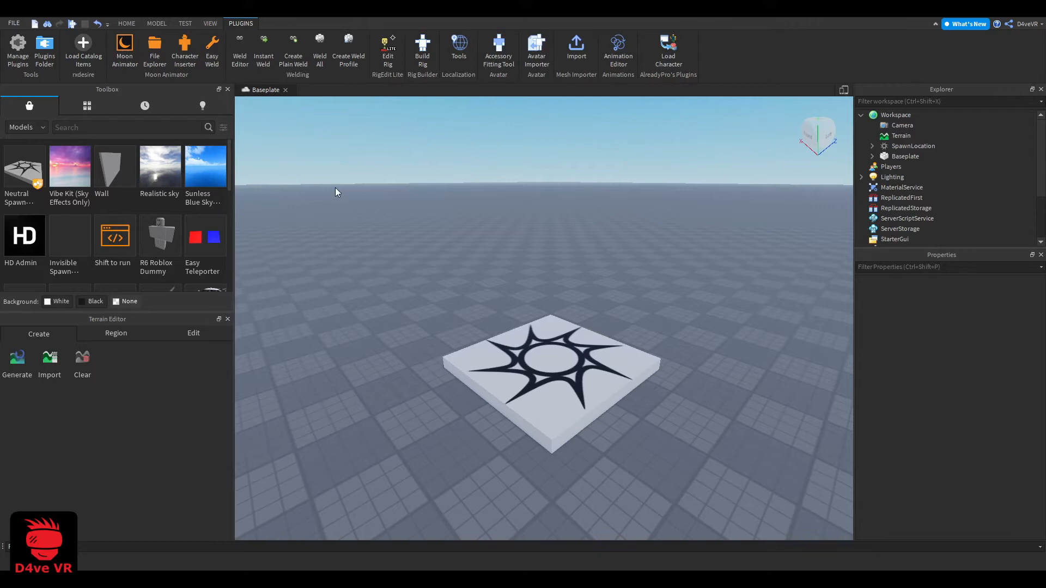
- Start a playtest from the Test tab so the avatar spawns on the baseplate
click(185, 23)
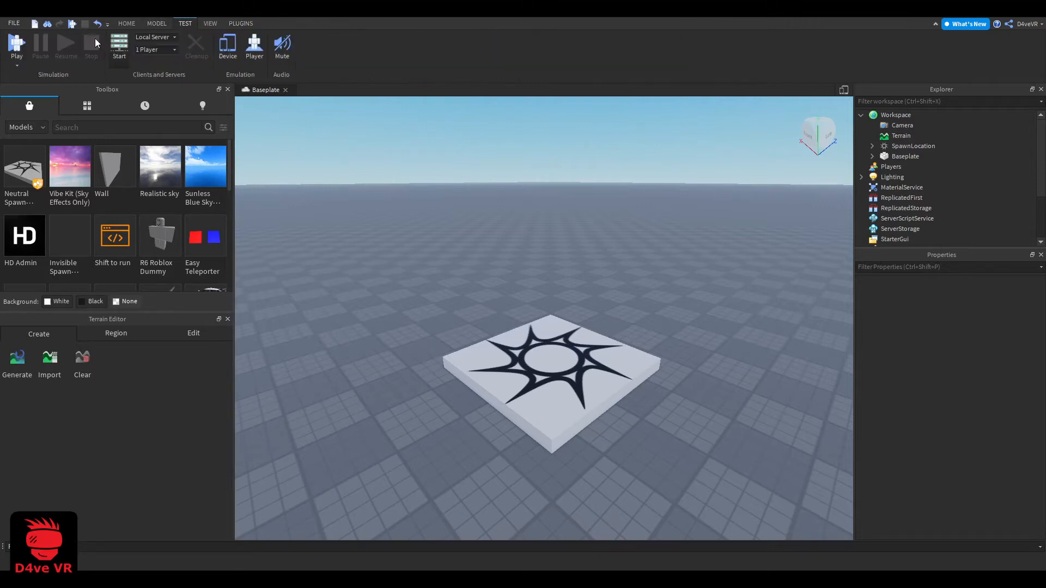
click(17, 47)
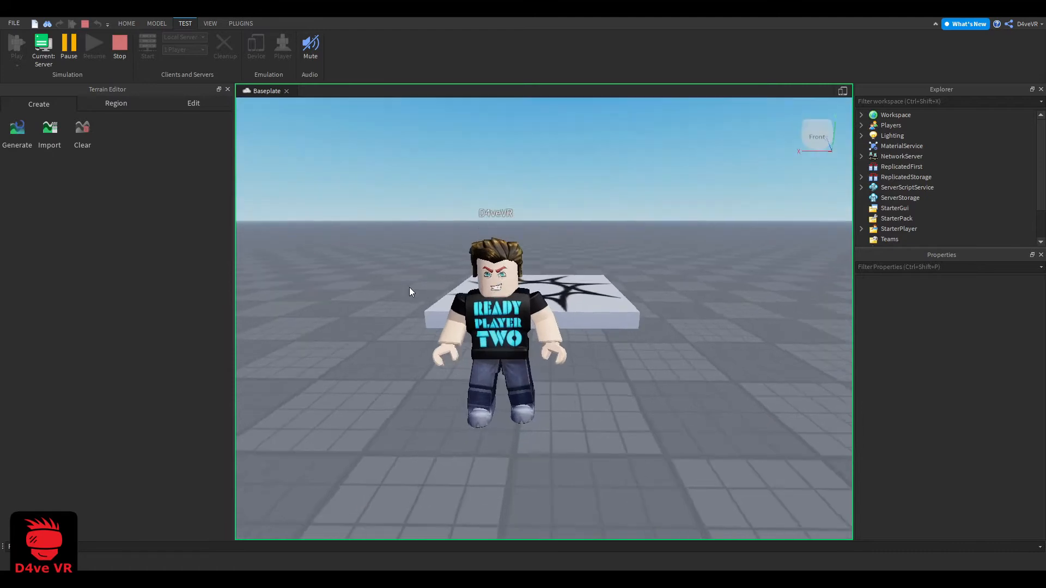
- Pause the test and duplicate the avatar model from Explorer, leaving two identical avatars
click(67, 45)
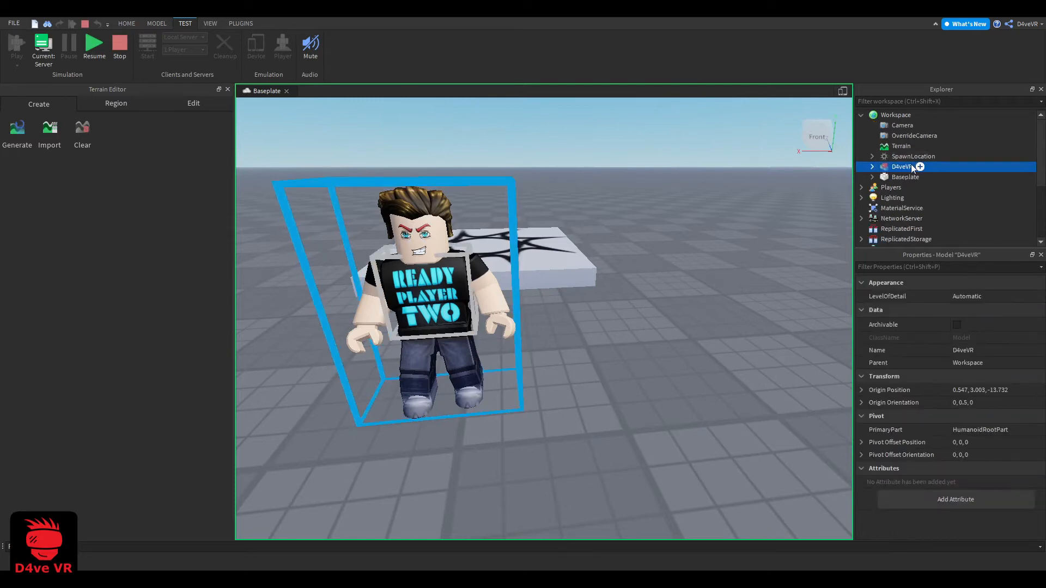
right_click(902, 166)
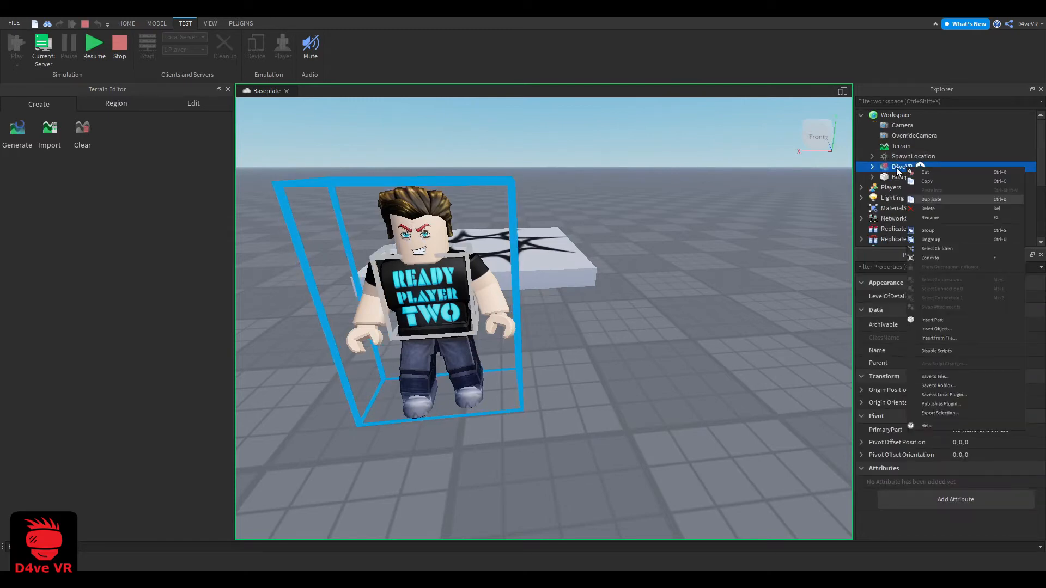
click(932, 199)
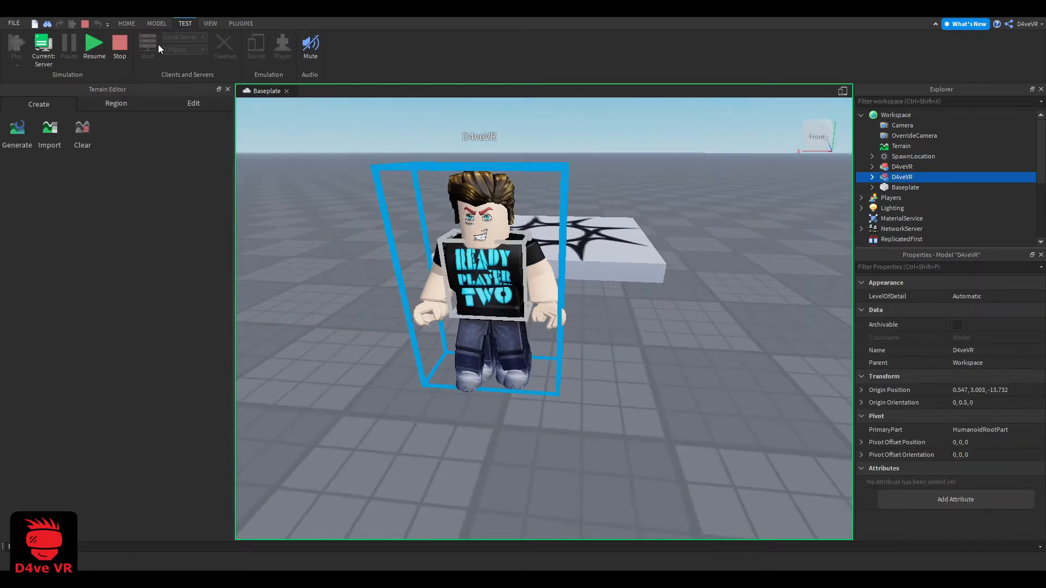
click(155, 23)
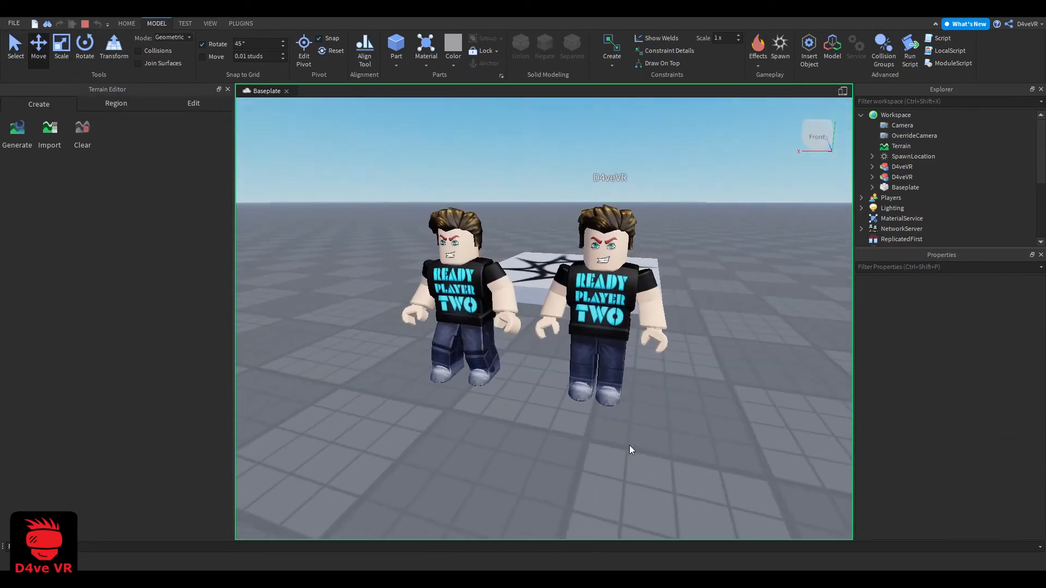
- Move the duplicate avatar beside the original and bring up its Explorer options
click(604, 307)
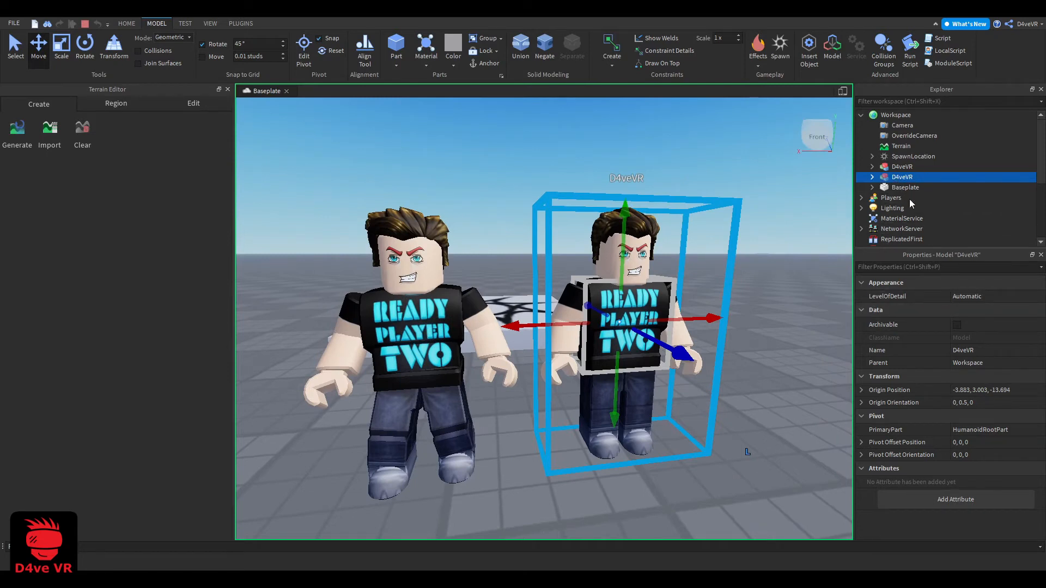
right_click(902, 176)
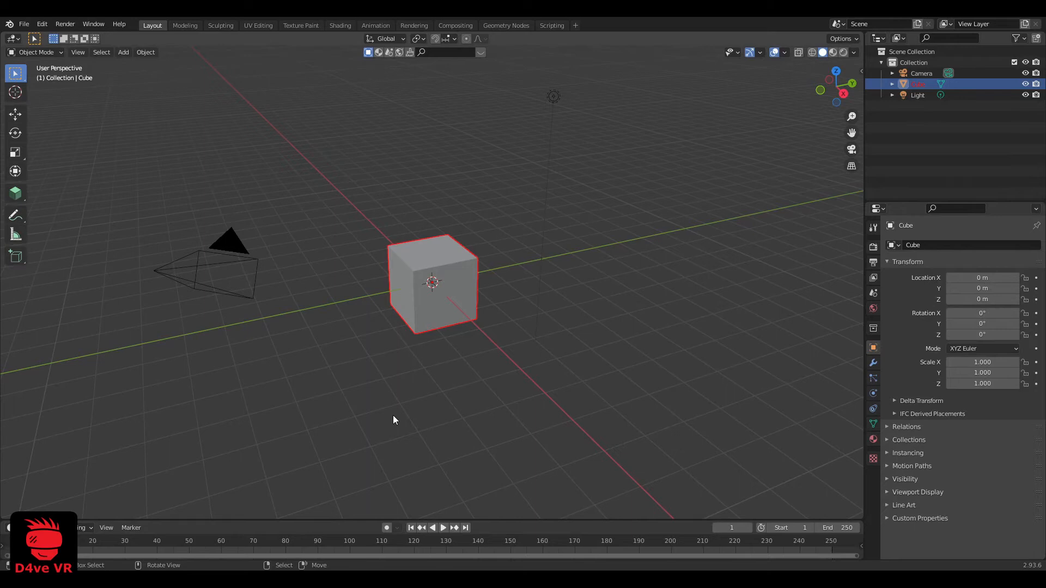
mouse_move(69, 75)
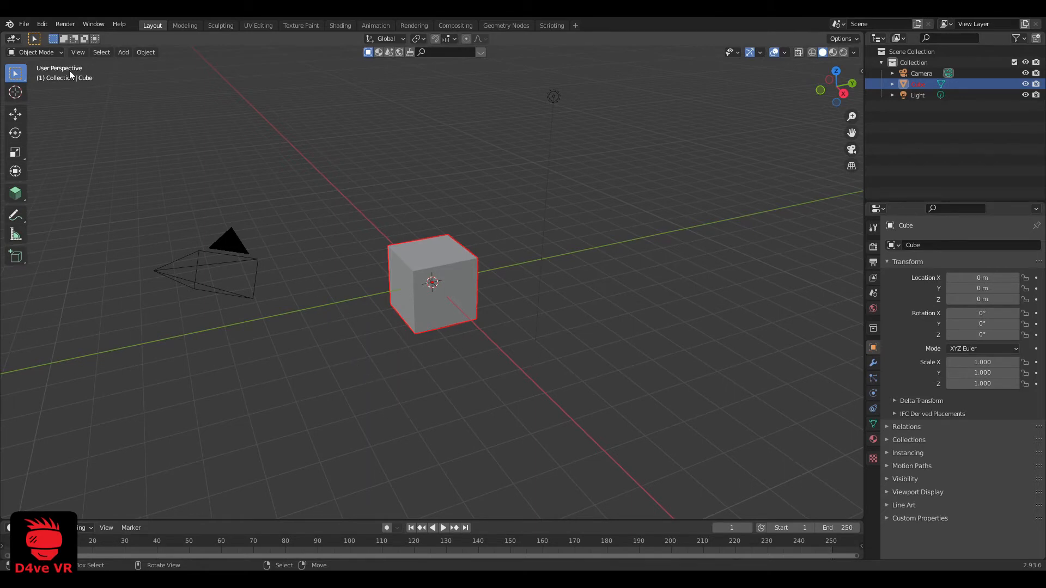
- Bring up Blender's File menu to begin importing the exported avatar
click(22, 24)
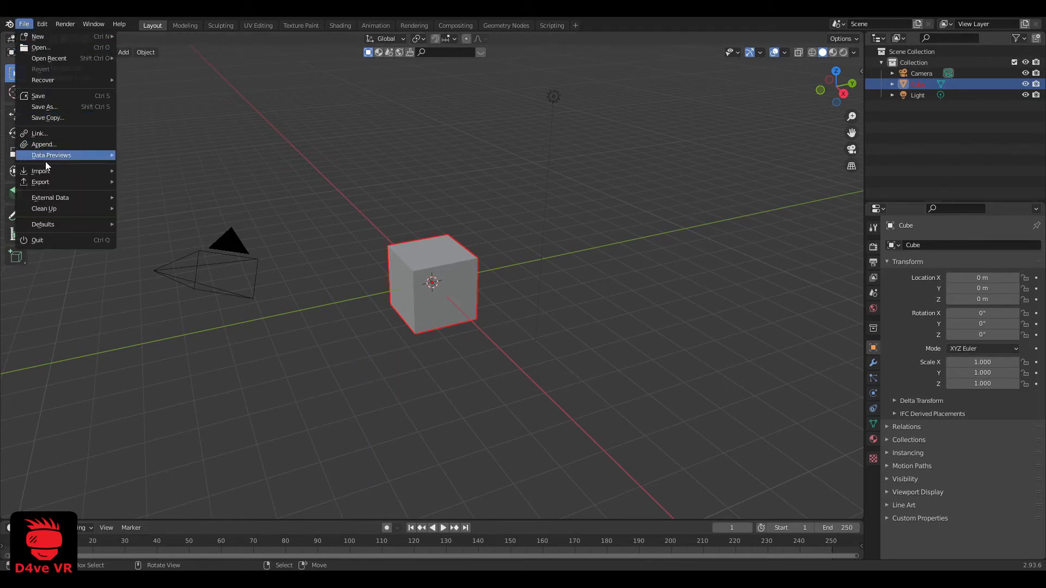
mouse_move(40, 171)
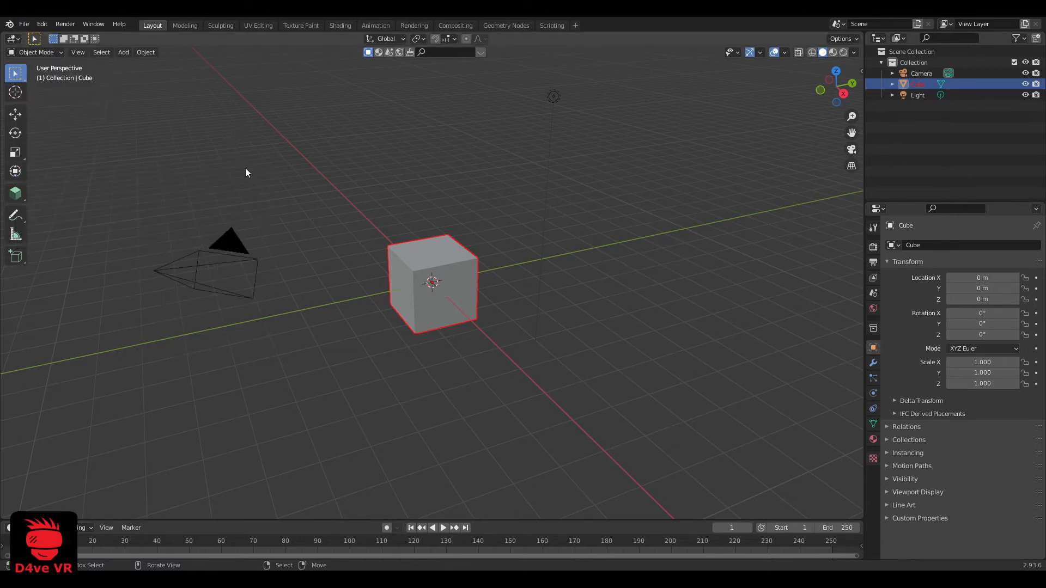
mouse_move(228, 229)
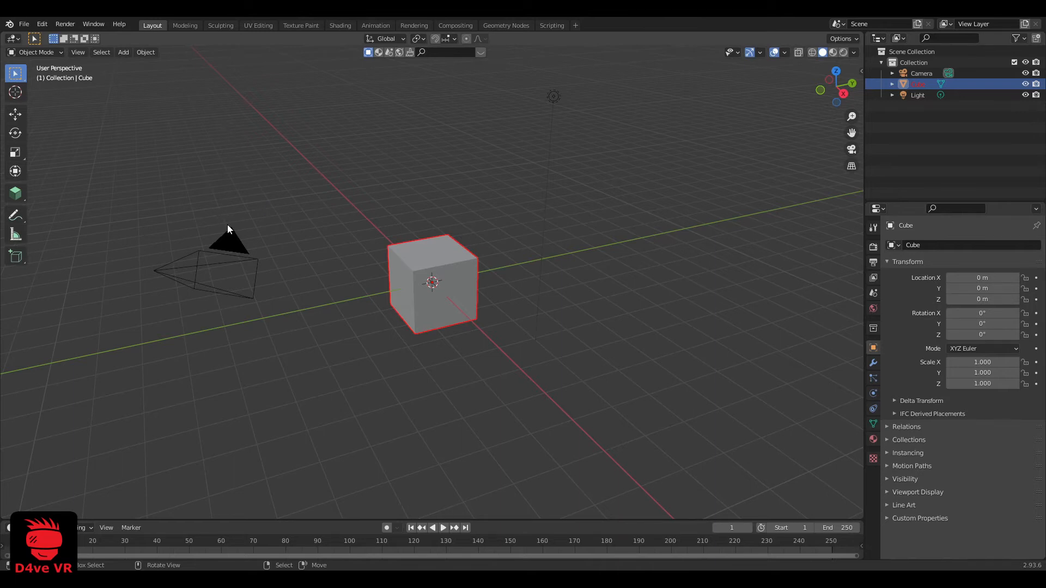
mouse_move(242, 216)
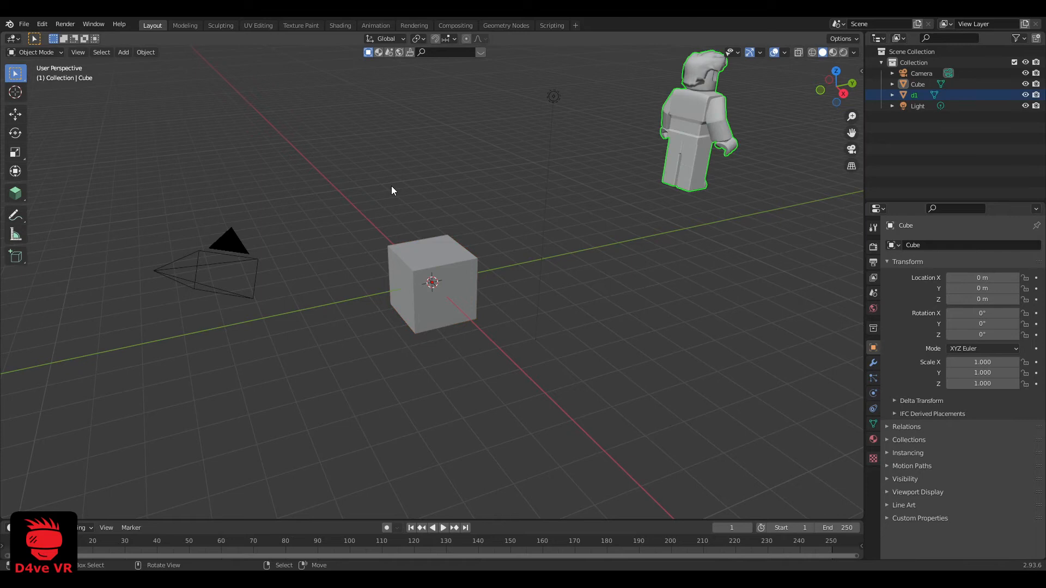
mouse_move(594, 213)
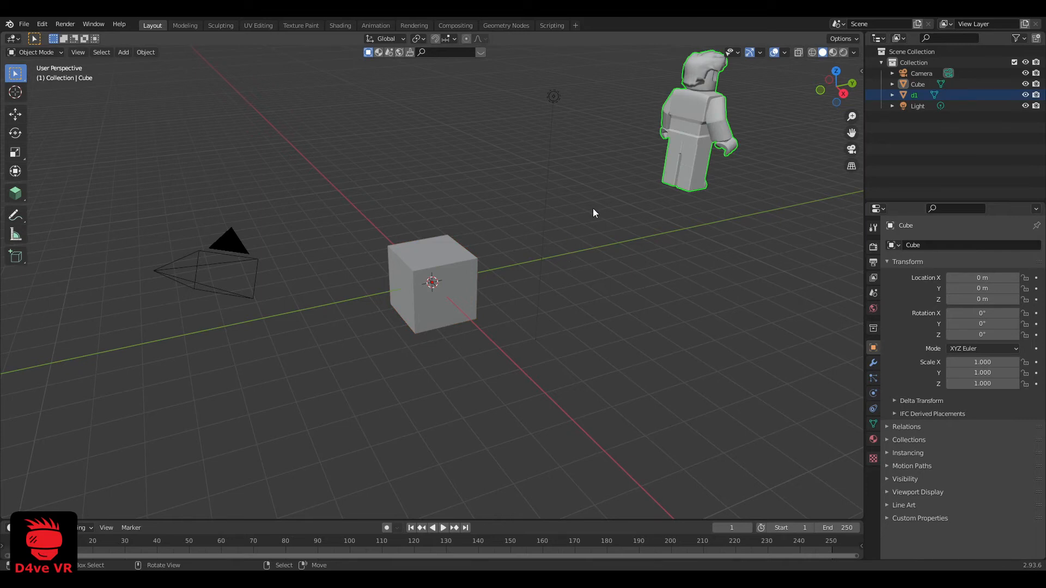
mouse_move(607, 231)
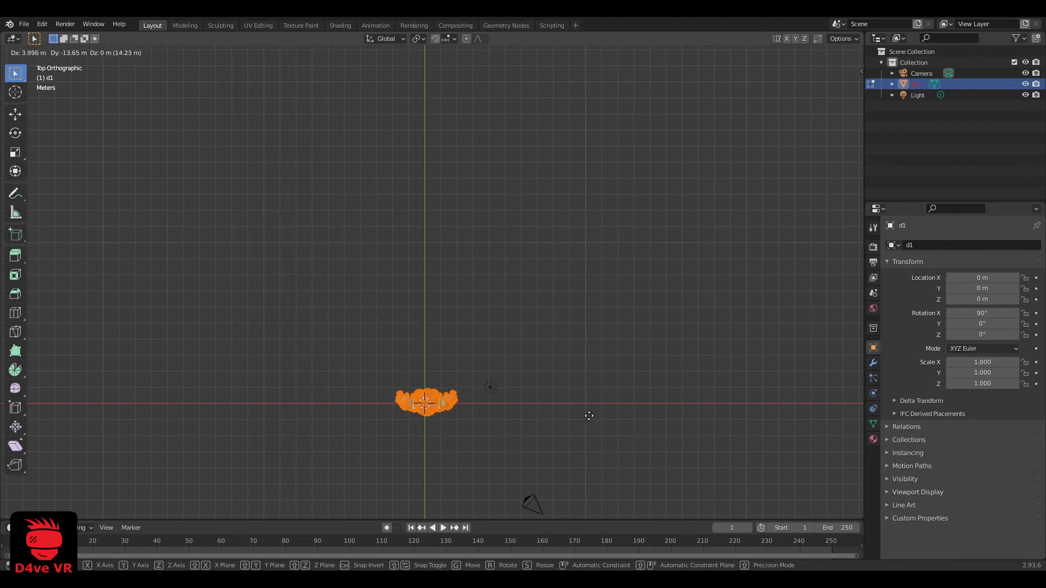
- Clear side panels, frame the whole avatar mesh in the viewport and return to Object Mode
key(Tab)
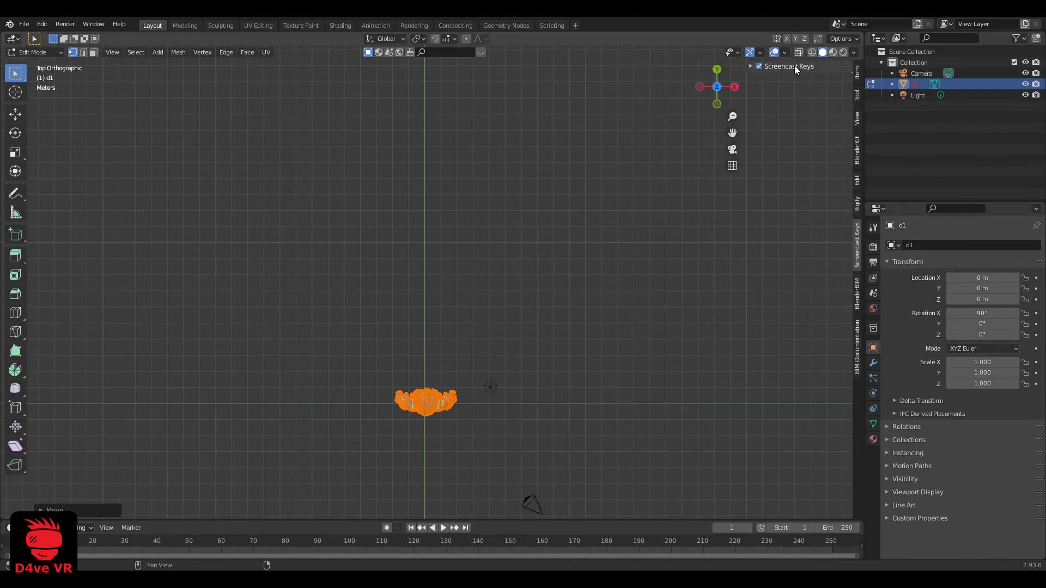
key(t)
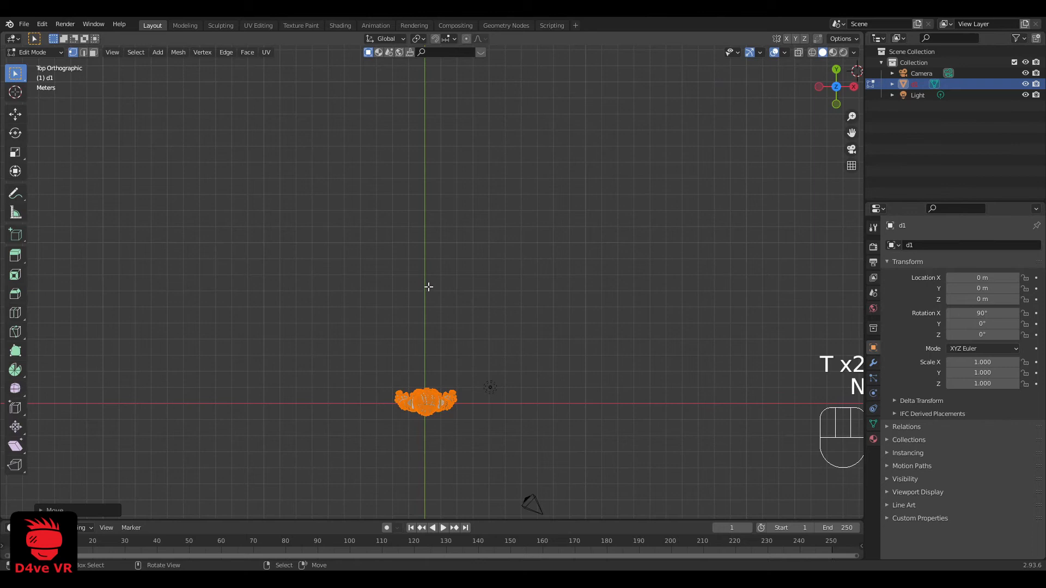
key(r)
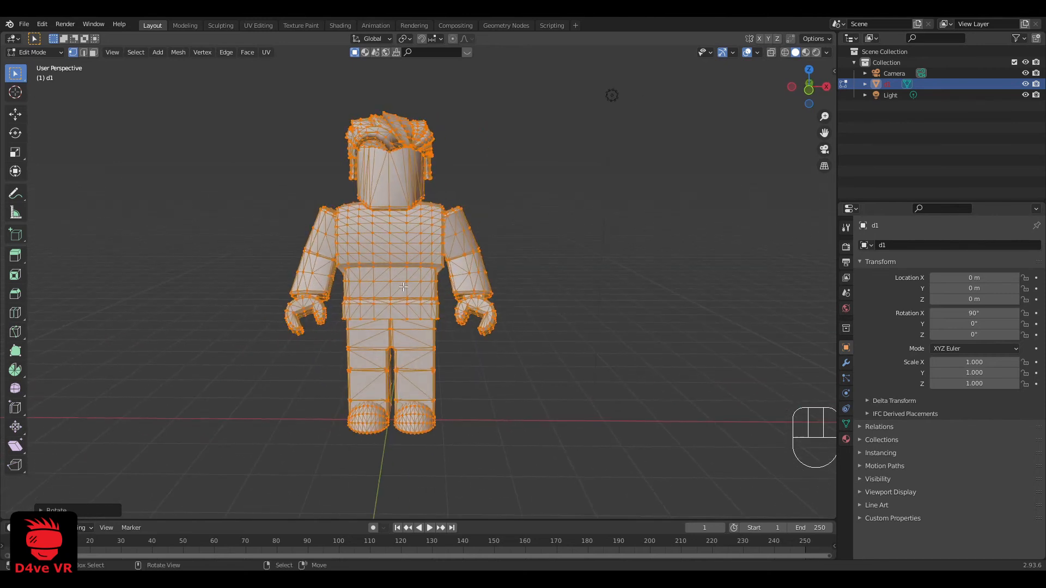
drag(404, 287, 414, 300)
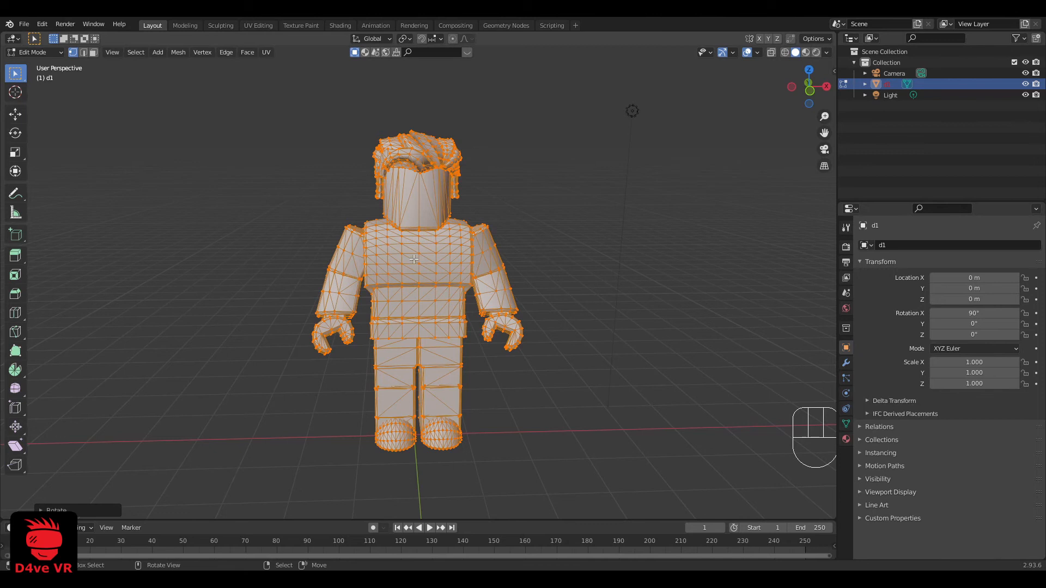
key(Tab)
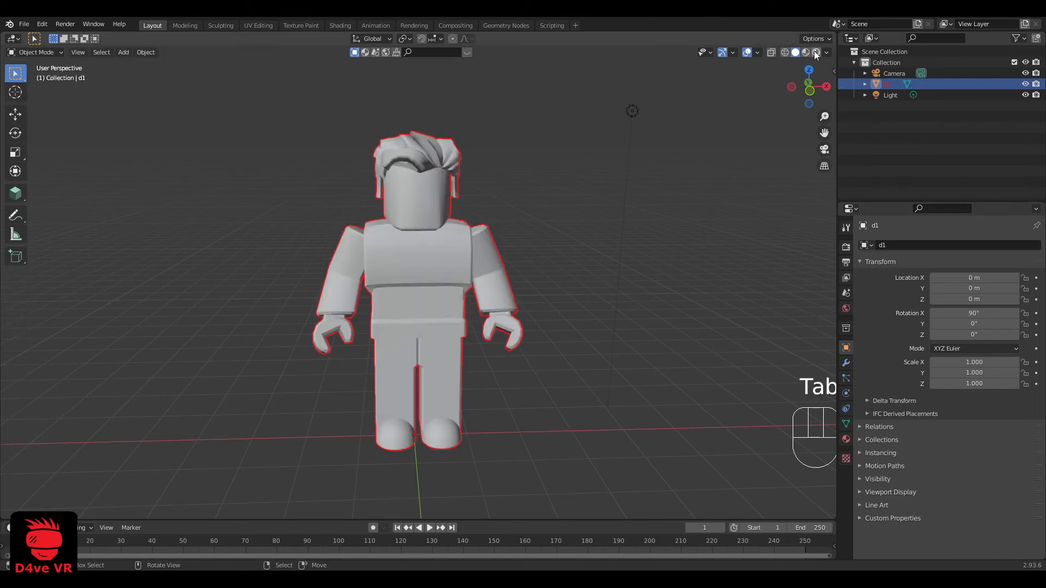
- Show the avatar in Material Preview shading and set the second material's Blend Mode
click(806, 53)
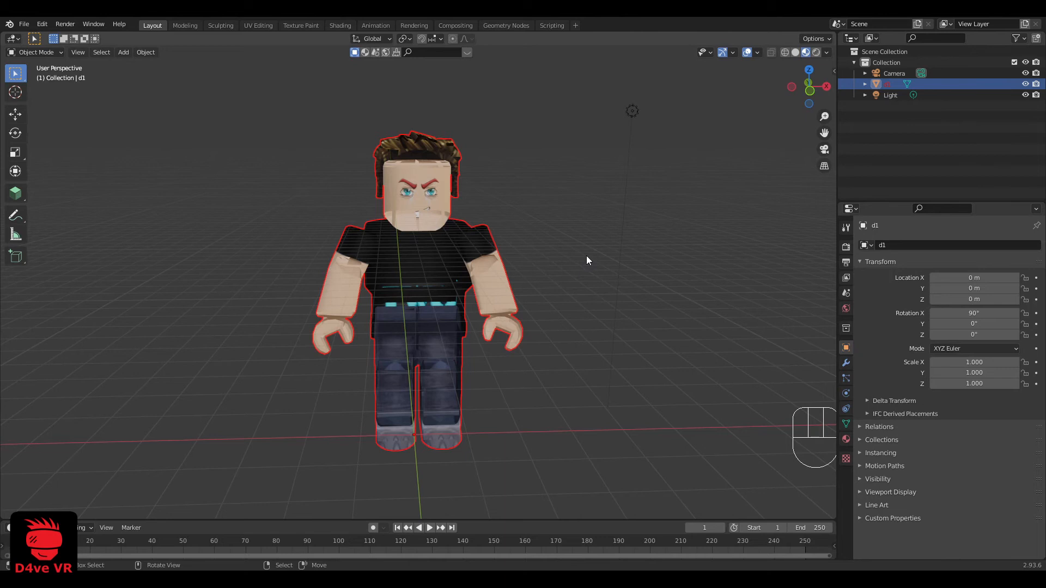
mouse_move(585, 265)
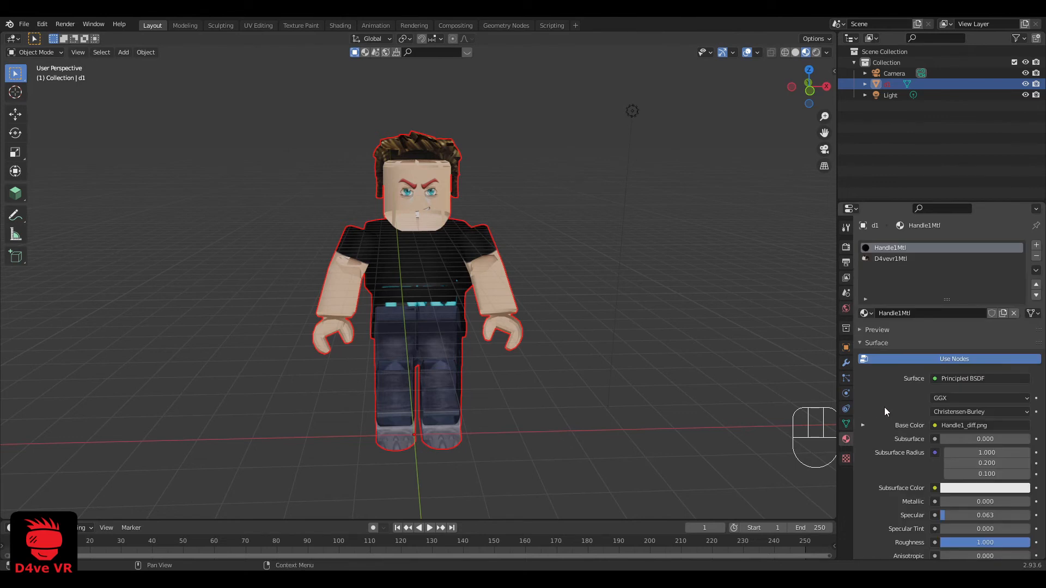
scroll(down, 3)
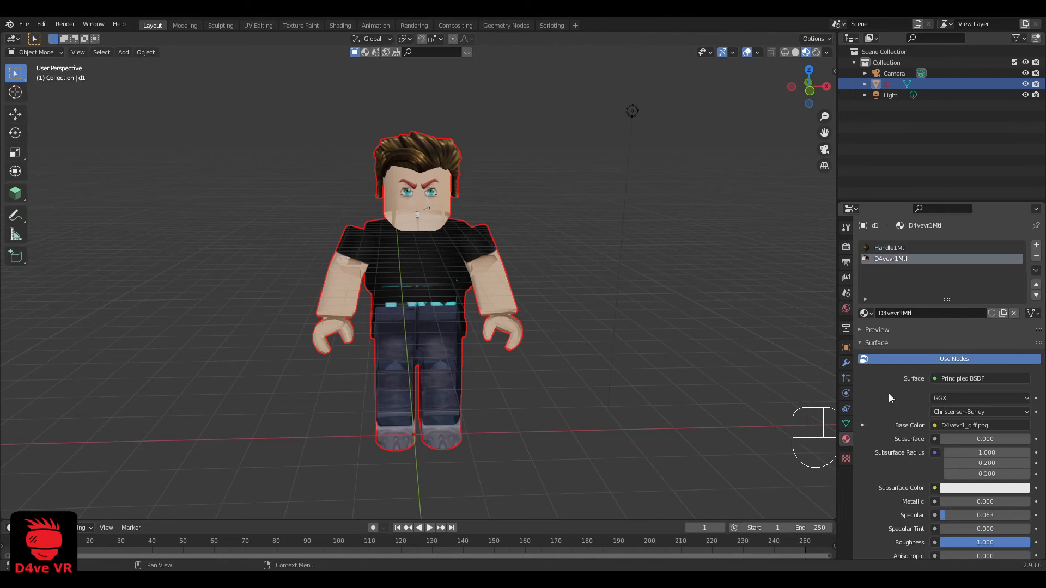
scroll(down, 3)
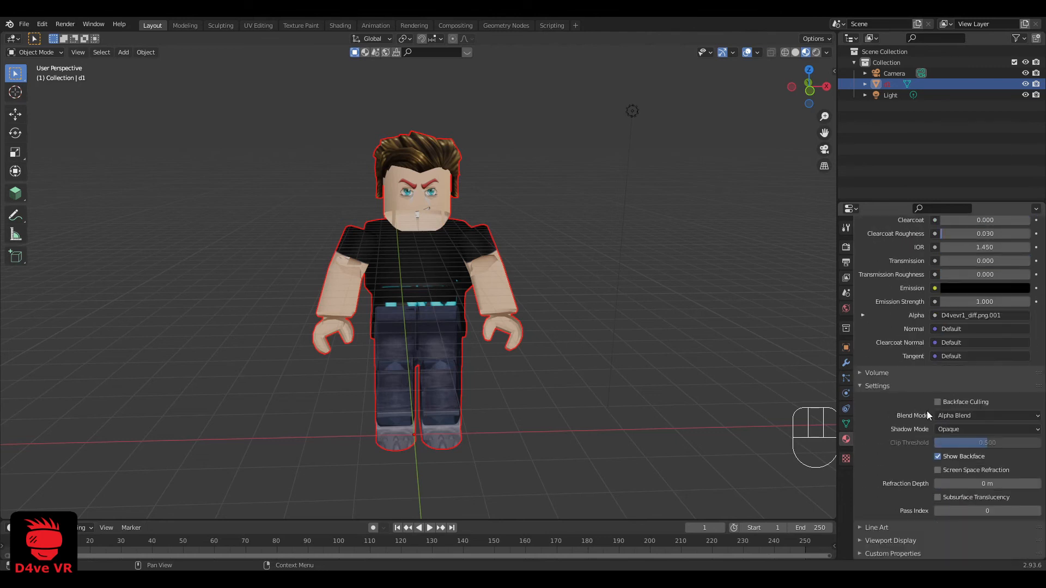
click(988, 415)
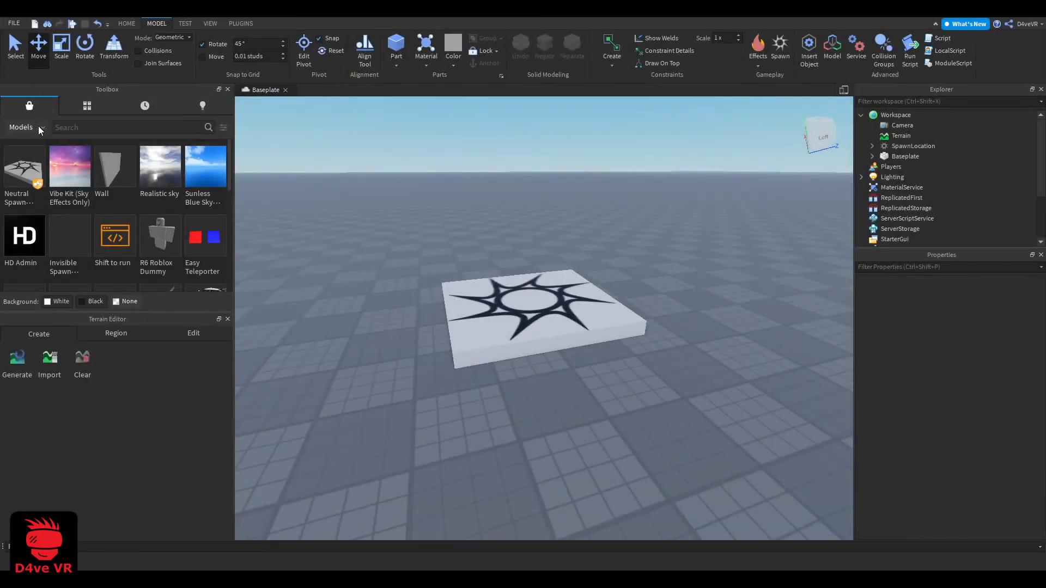
- Search toolbox plugins for 'load character', view Load Character Lite details and close them
click(25, 128)
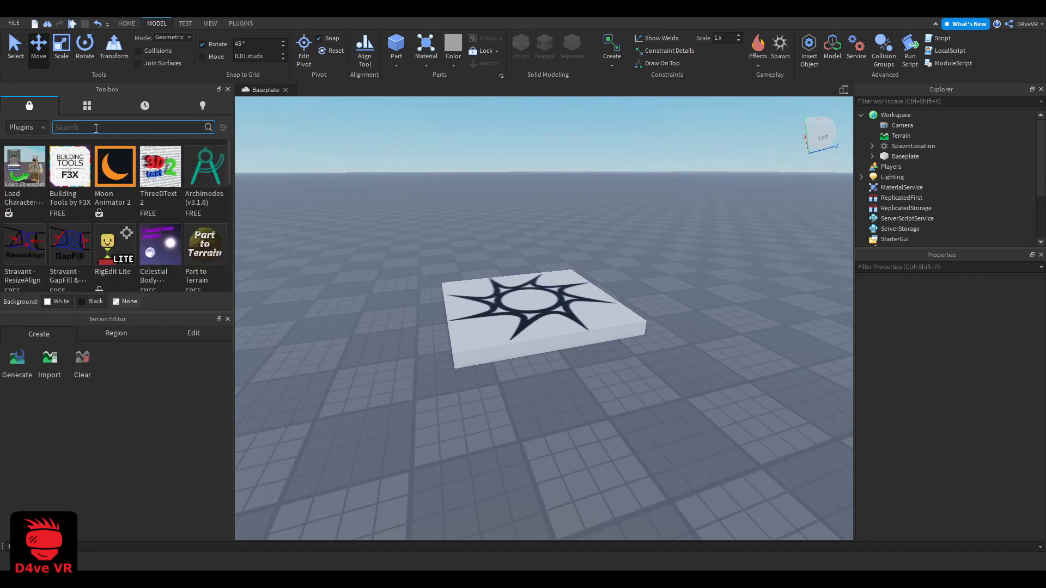
text(load character)
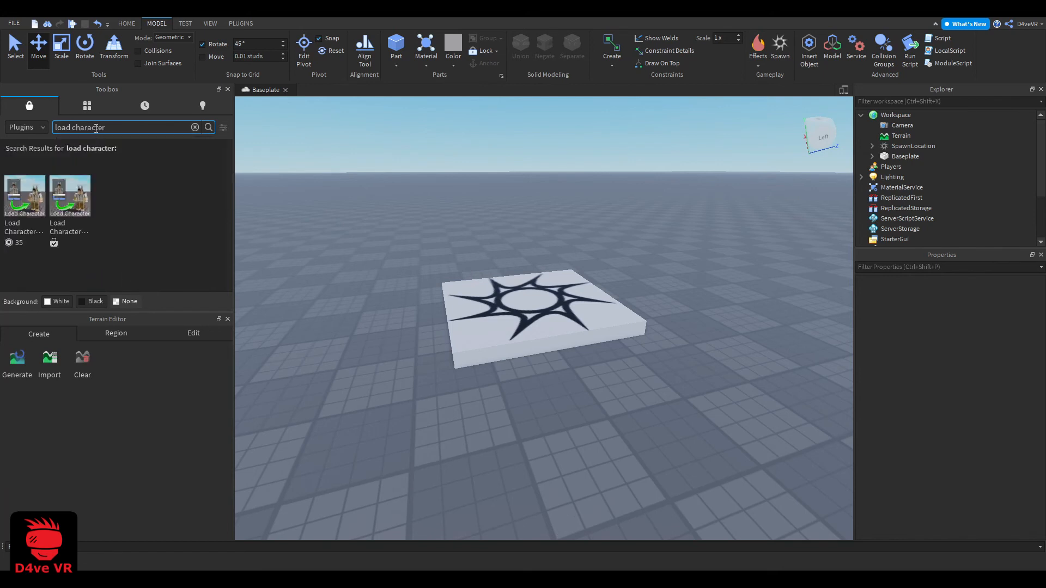
click(25, 195)
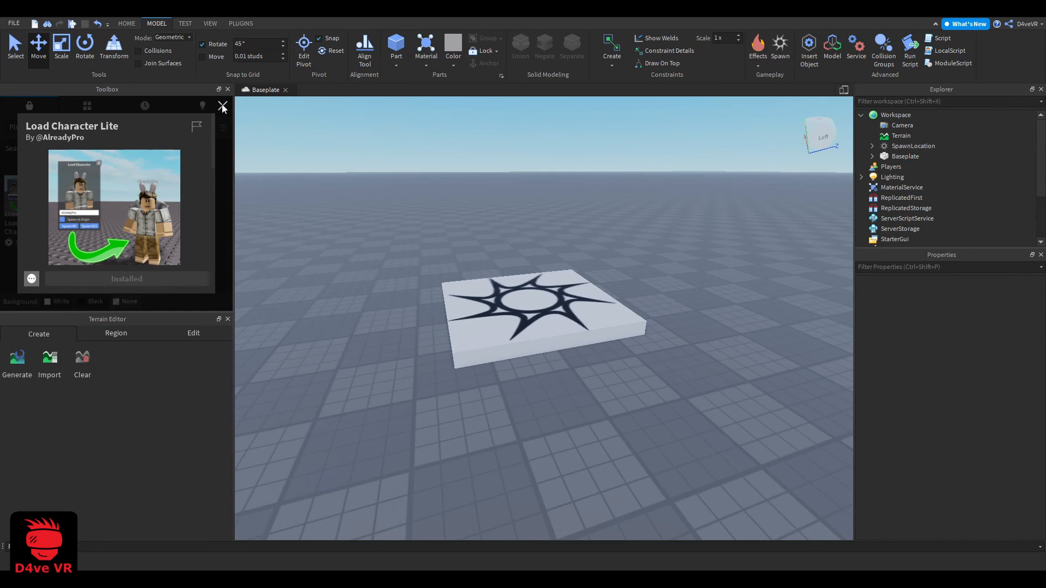
click(240, 23)
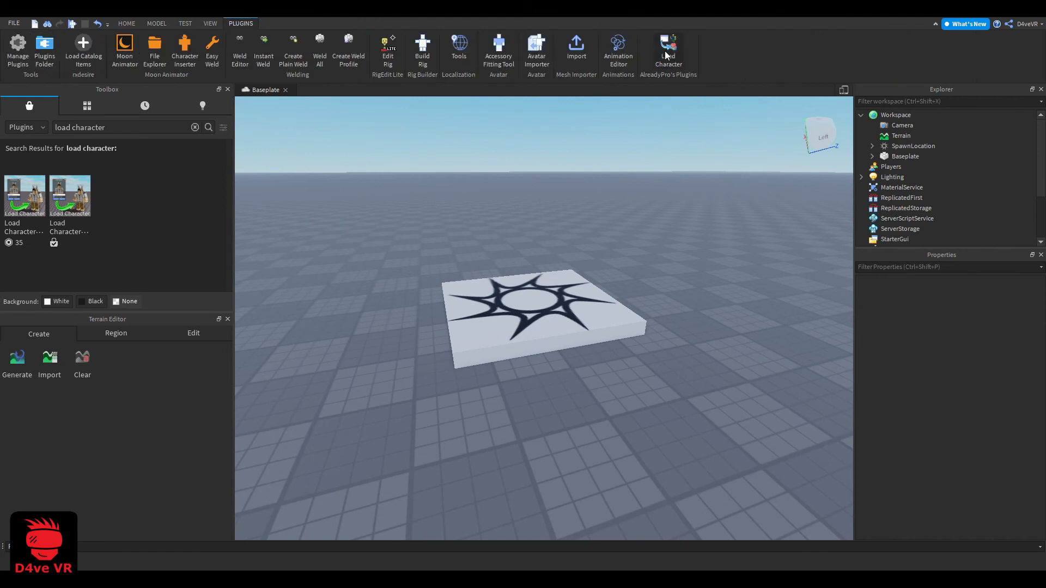
click(668, 54)
text(Alre)
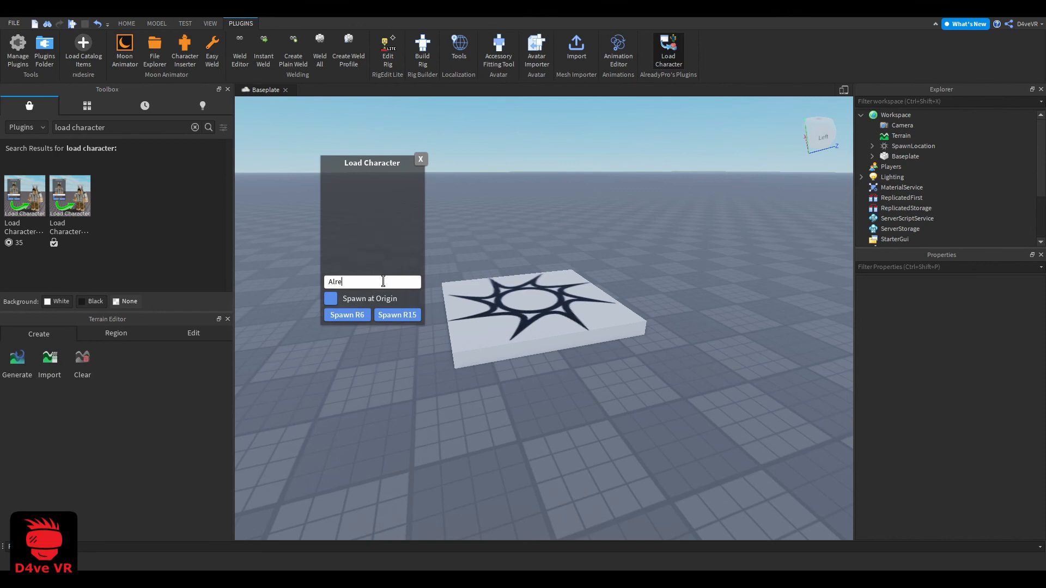
text(d4vevr)
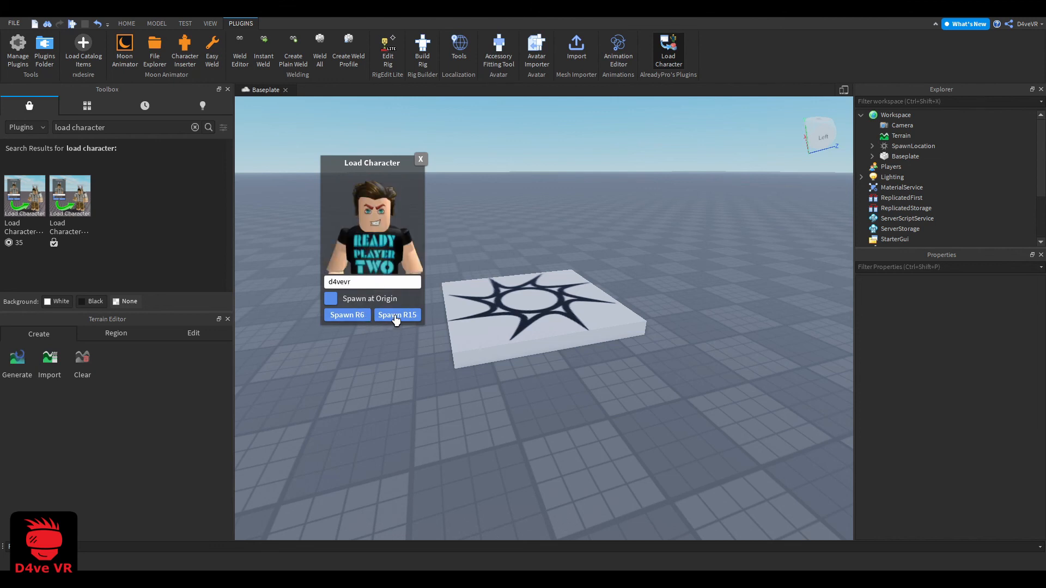
click(397, 315)
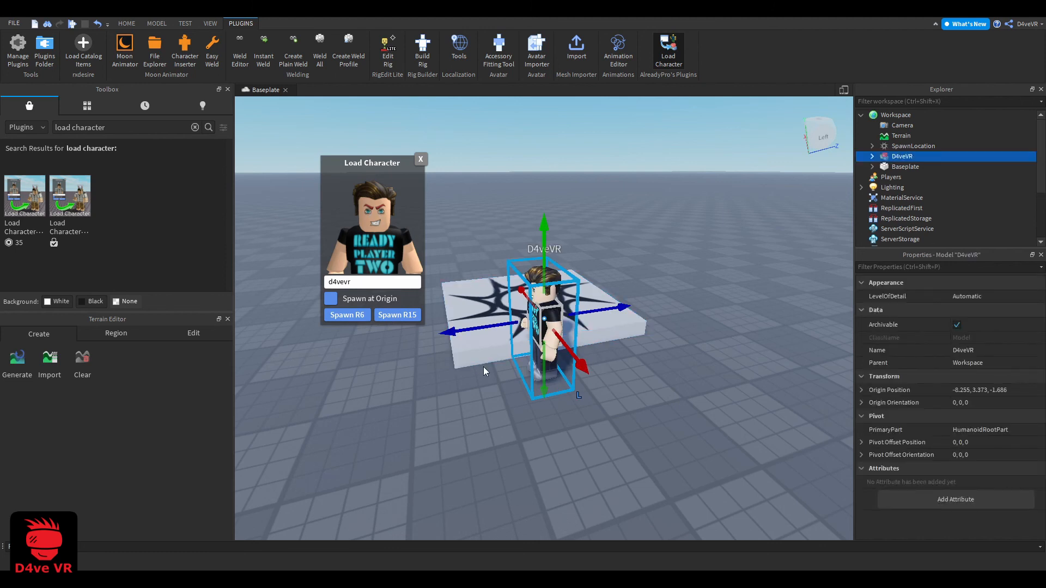
mouse_move(420, 162)
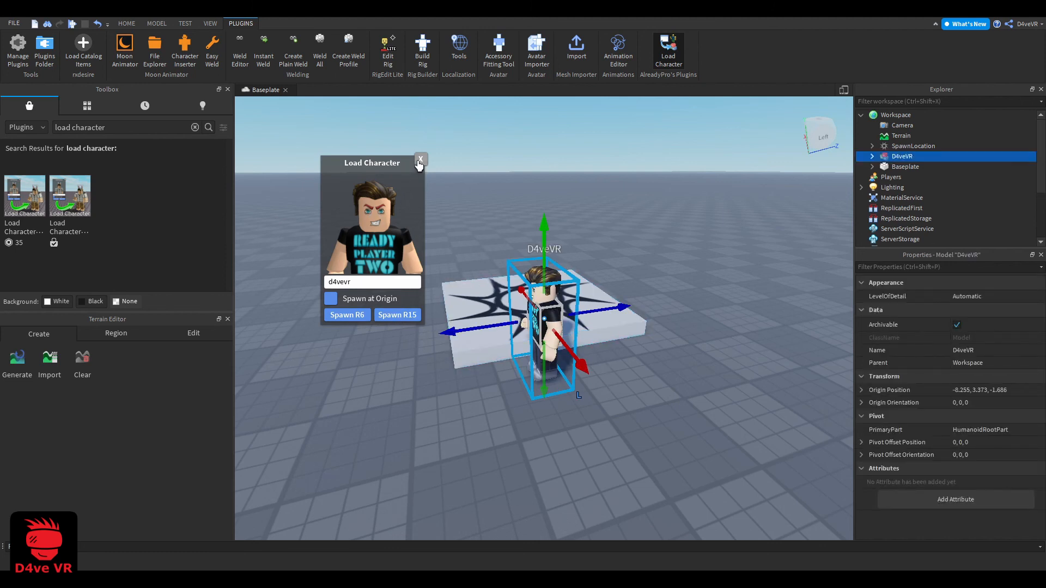